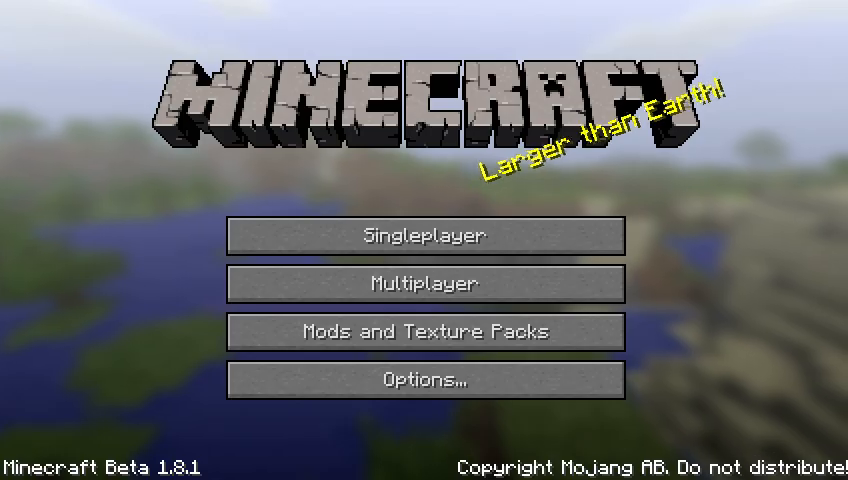
- Join the TheJKCProductions localhost server from the multiplayer server list
click(424, 284)
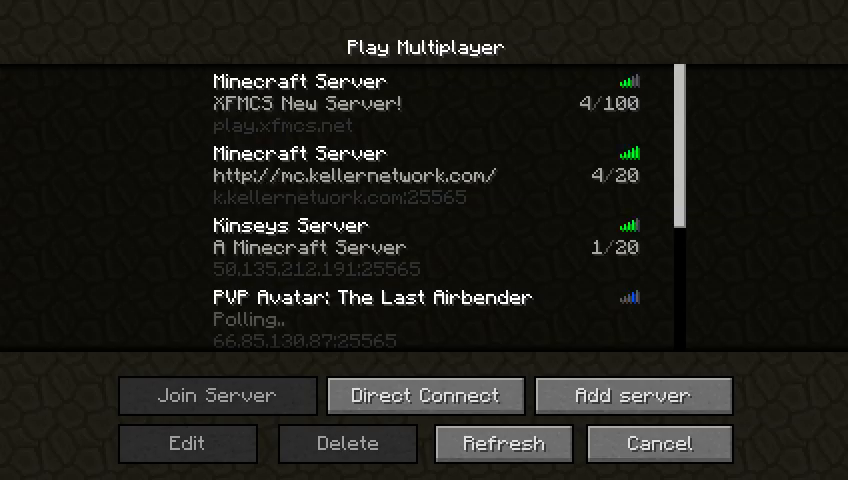
scroll(down, 3)
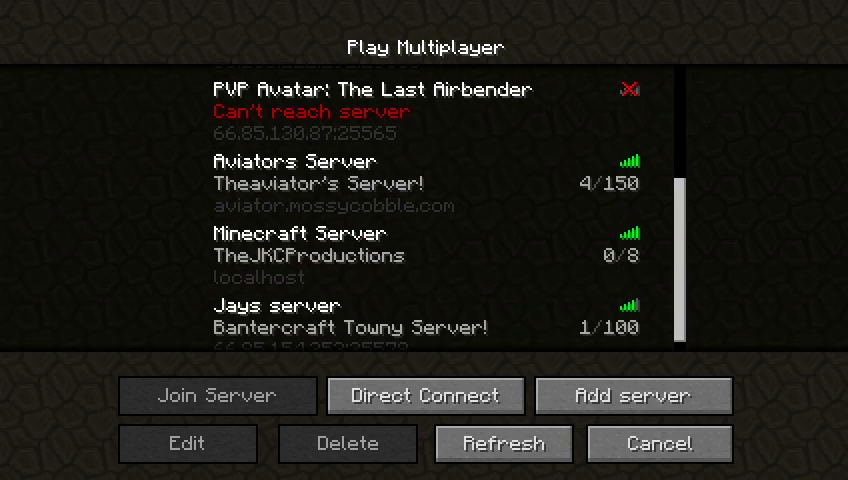
click(424, 256)
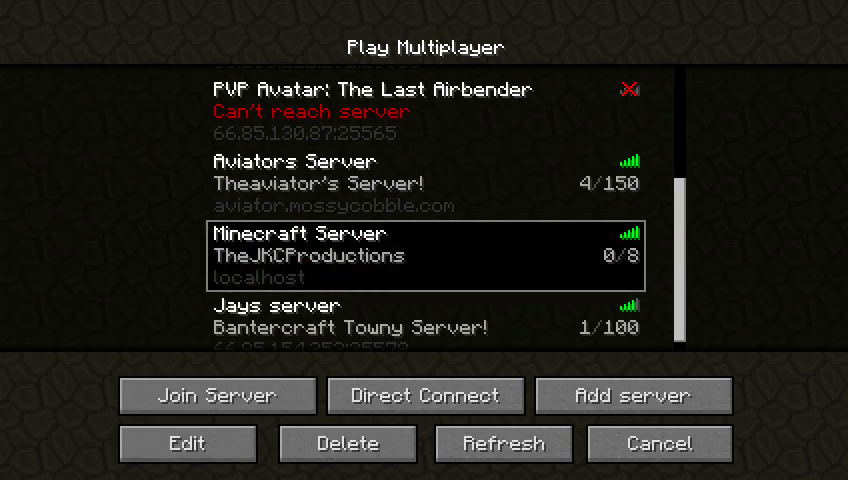
click(216, 396)
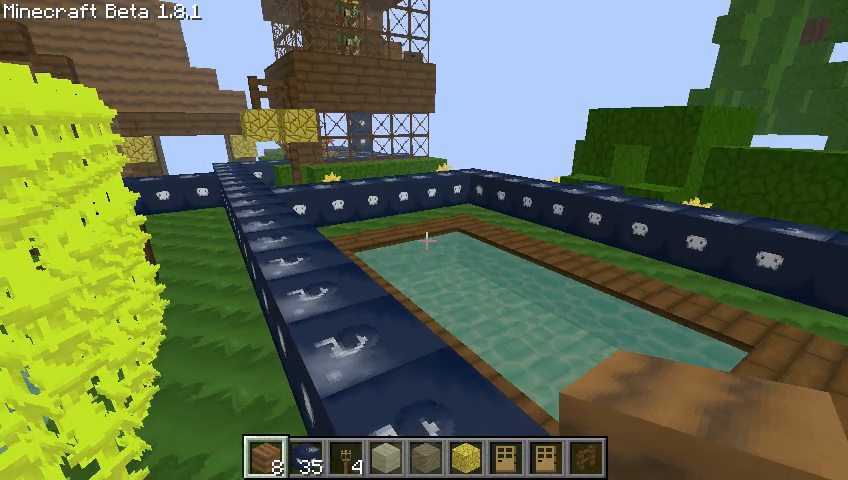
mouse_move(424, 240)
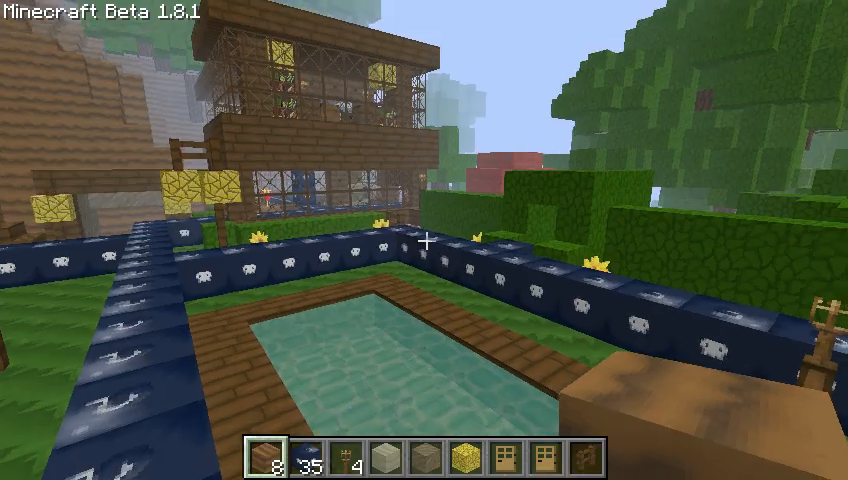
mouse_move(424, 240)
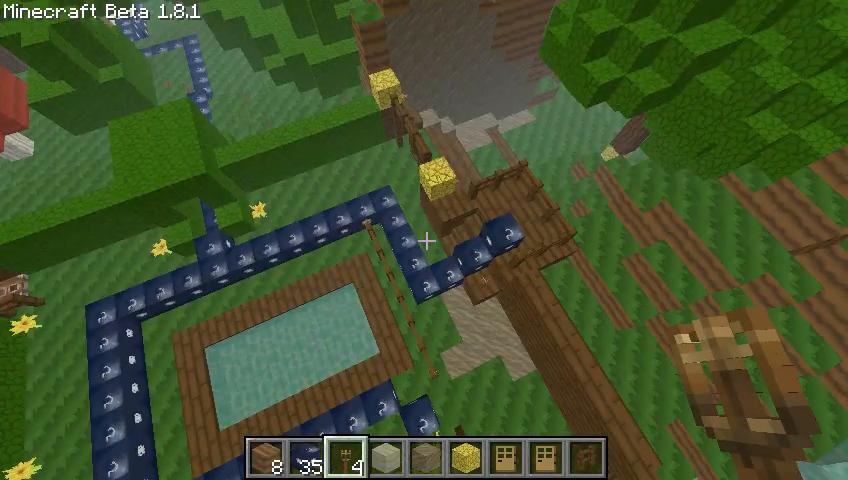
mouse_move(424, 240)
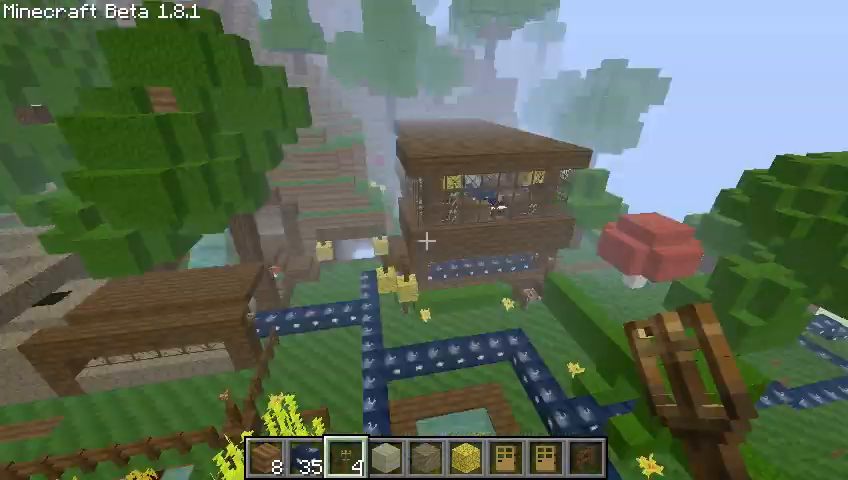
mouse_move(424, 240)
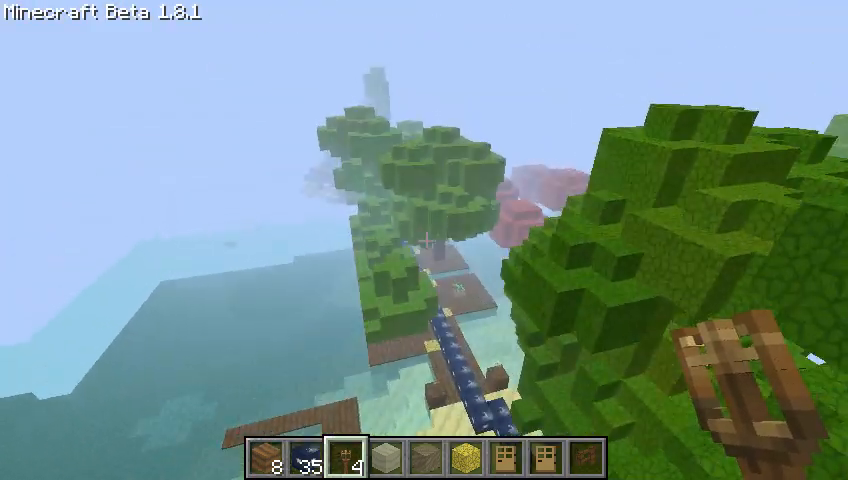
mouse_move(424, 240)
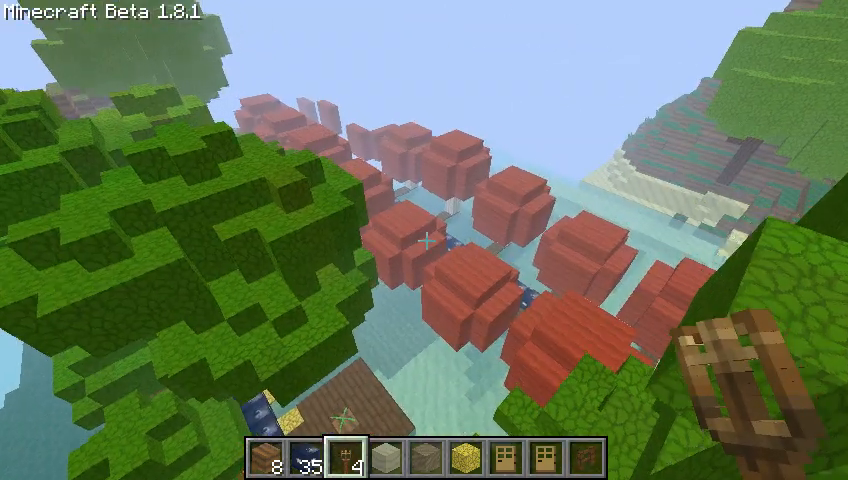
mouse_move(424, 240)
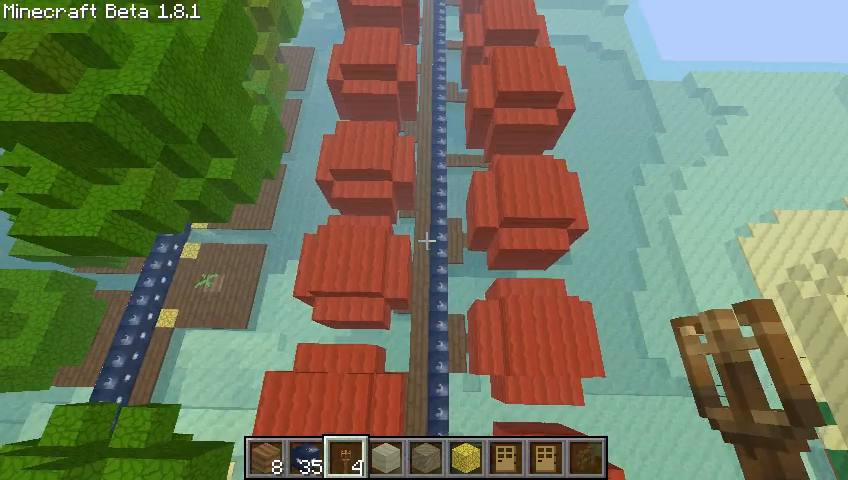
- Adjust a display option in Video Settings and return to the foggy world
key(Escape)
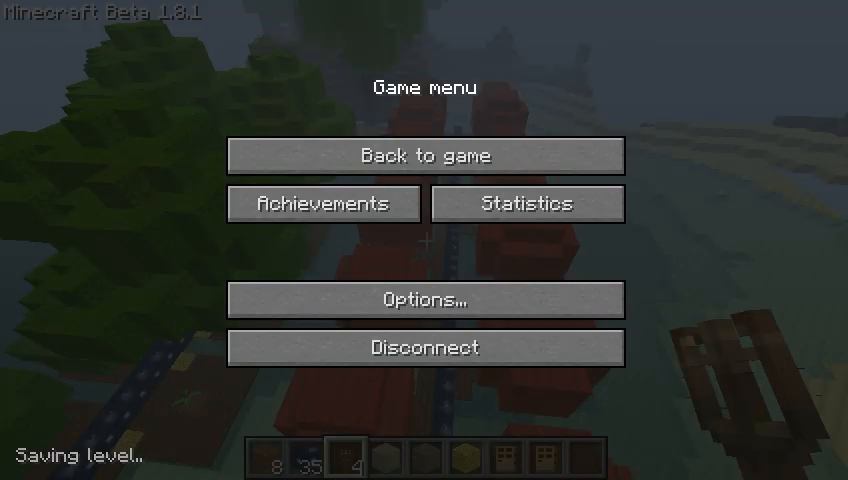
click(424, 300)
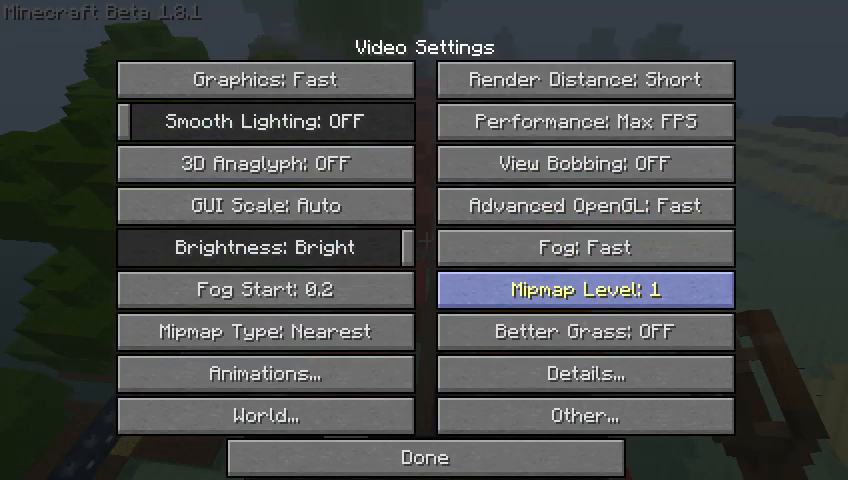
click(424, 456)
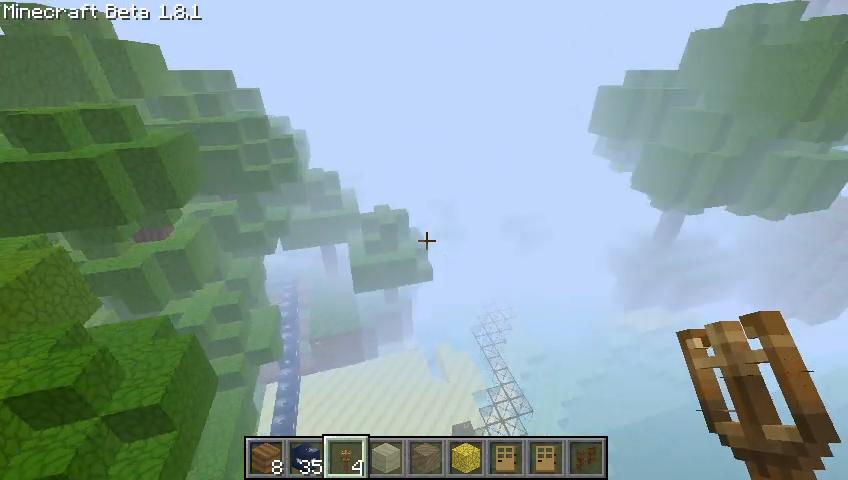
mouse_move(424, 240)
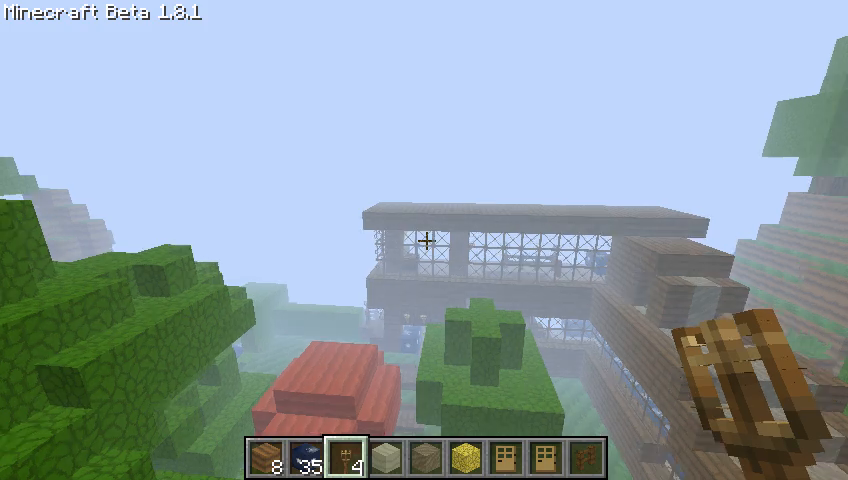
mouse_move(424, 240)
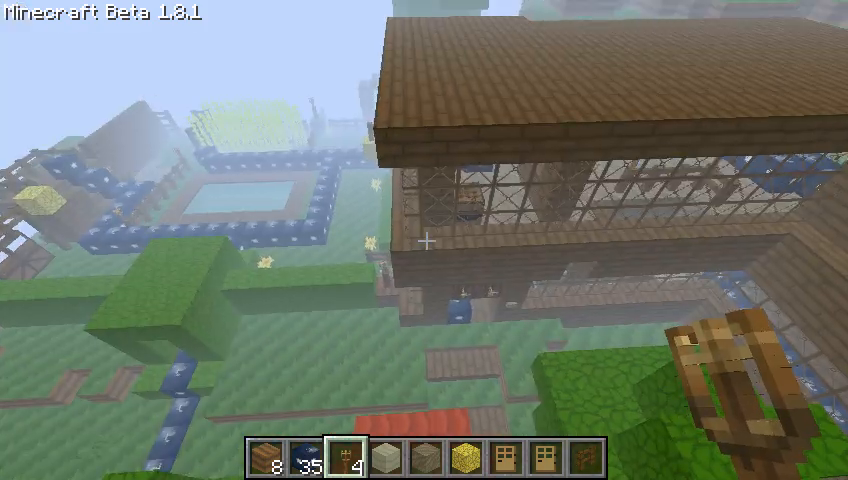
mouse_move(424, 240)
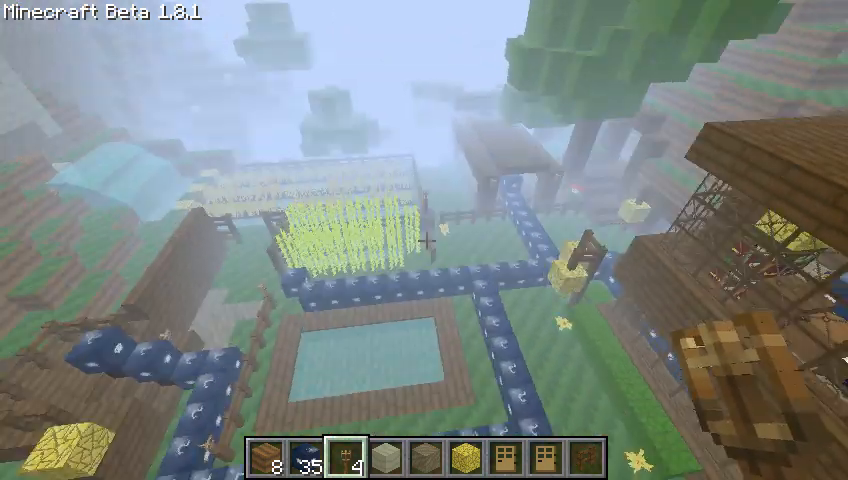
- Swap the carried items for a single redstone torch from the item selection inventory
key(e)
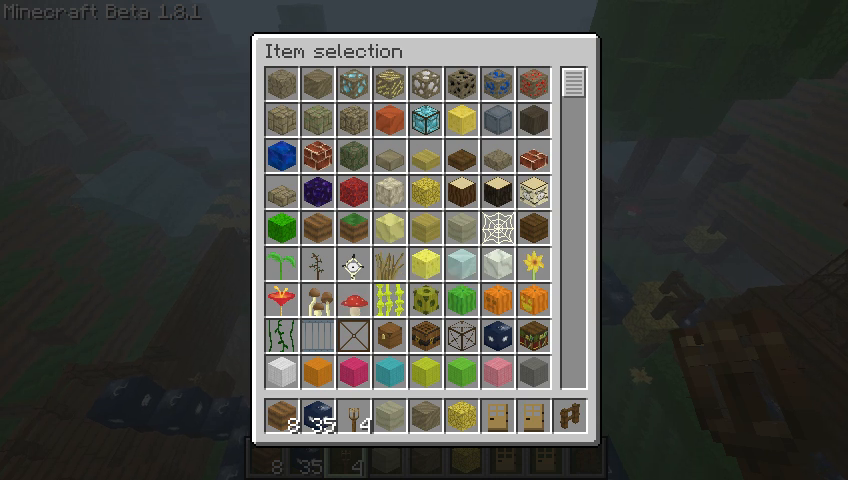
scroll(down, 3)
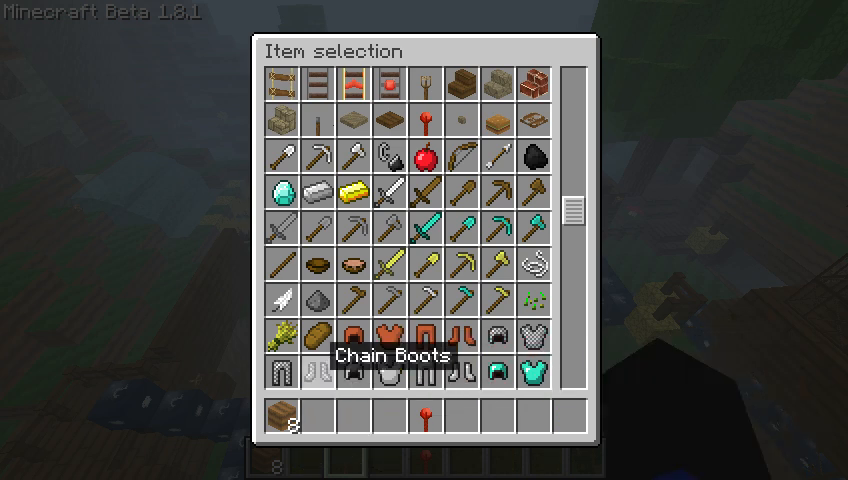
key(Escape)
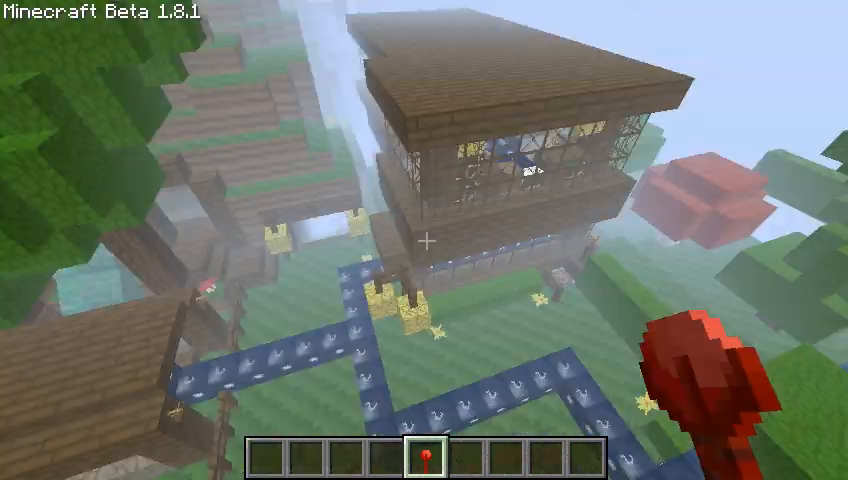
mouse_move(424, 240)
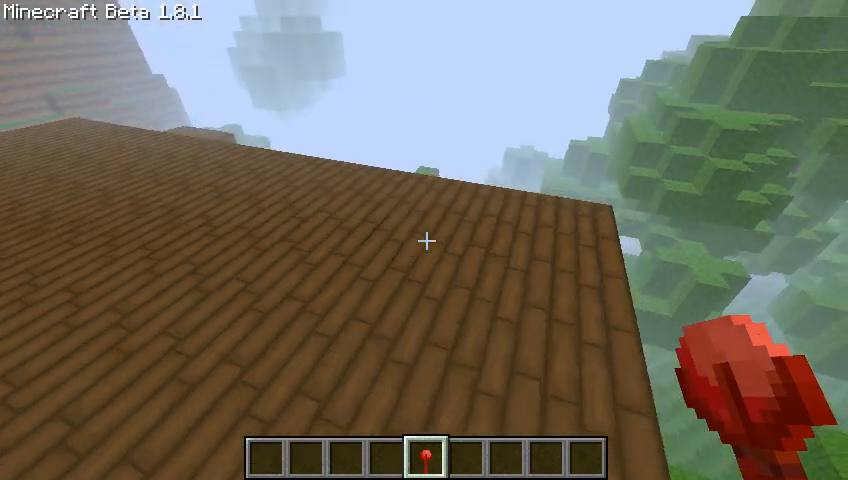
mouse_move(424, 240)
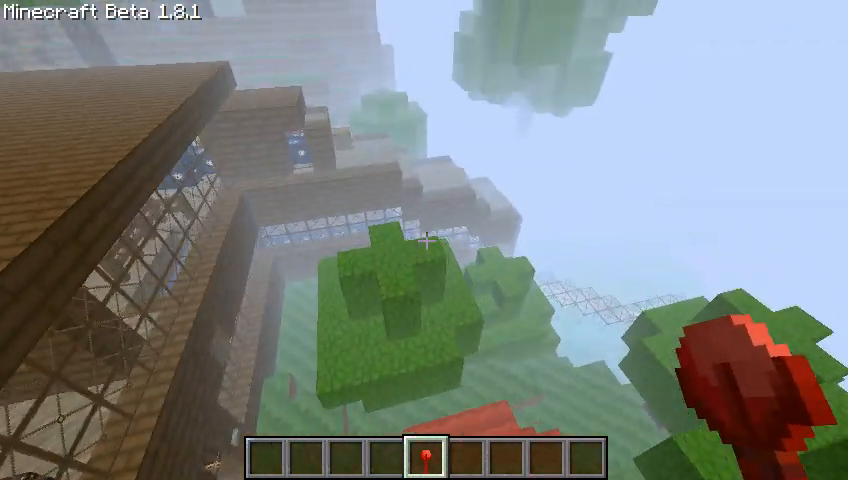
mouse_move(424, 240)
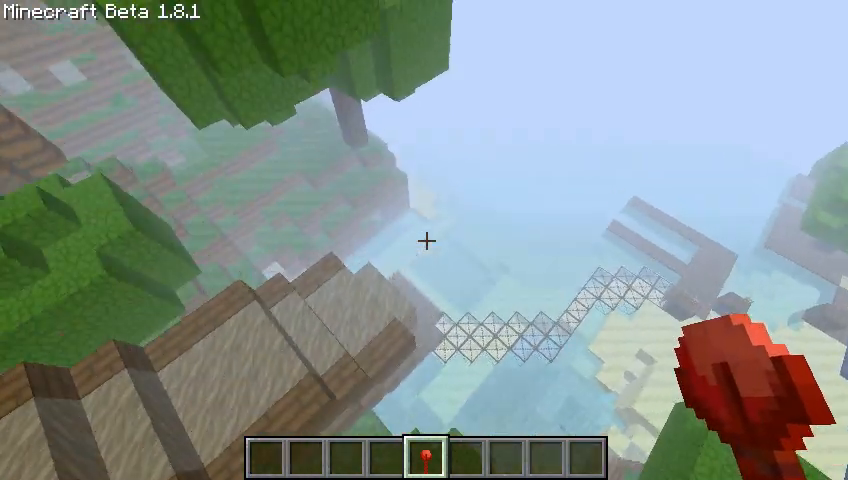
mouse_move(424, 240)
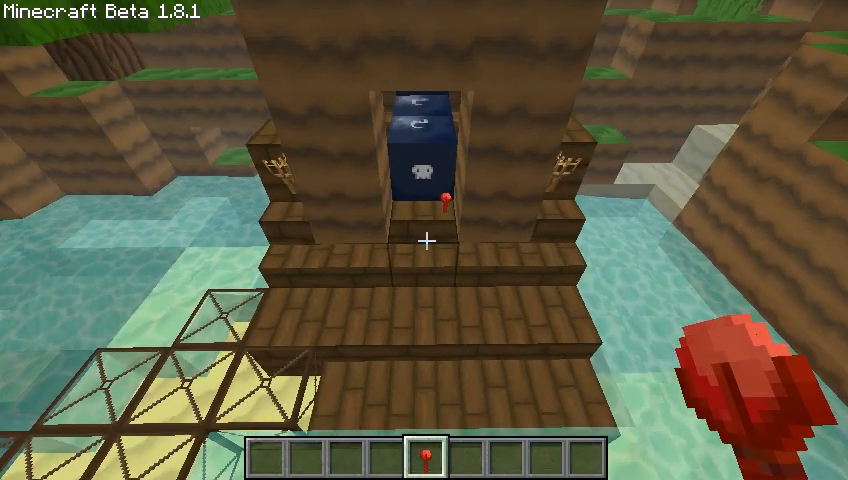
mouse_move(424, 240)
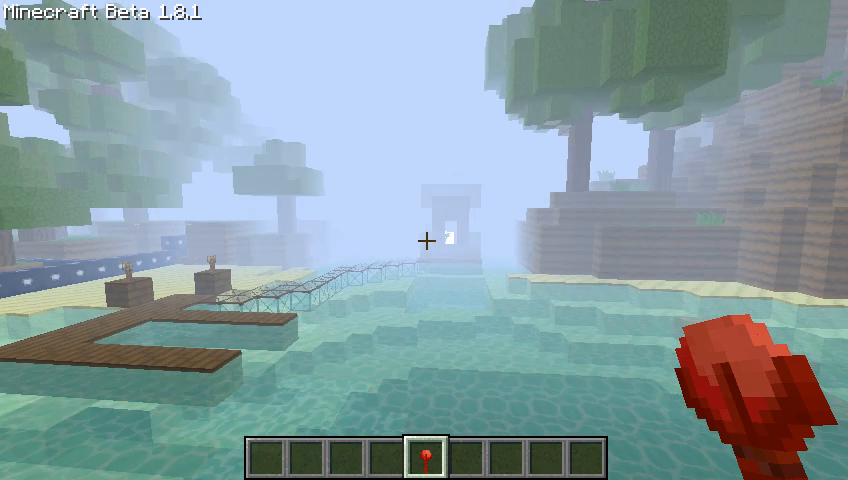
mouse_move(424, 240)
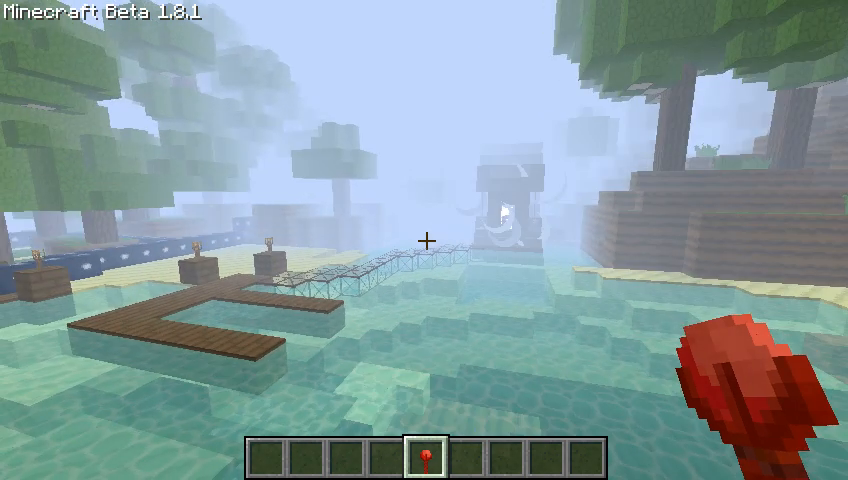
mouse_move(424, 240)
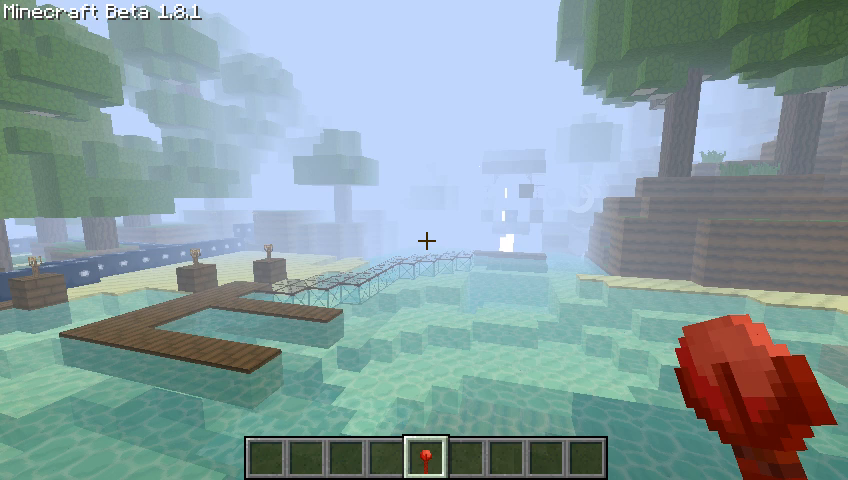
- Set Render Distance to Far in Video Settings and return to the cleared world
key(Escape)
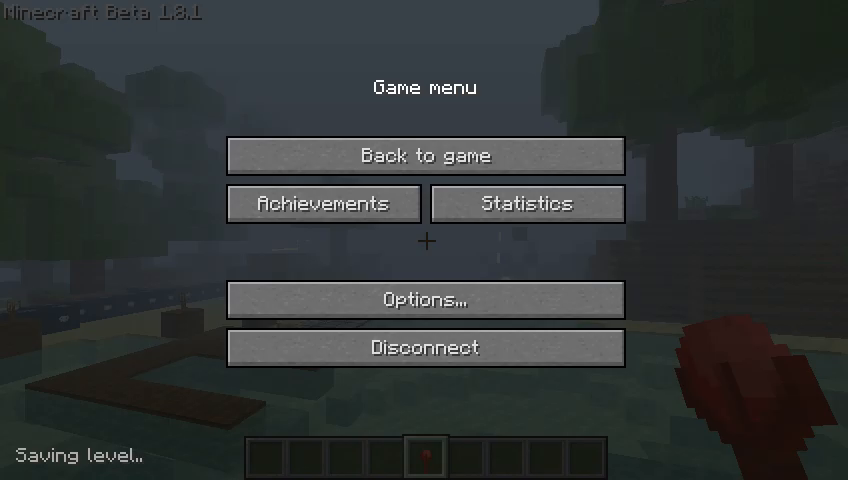
mouse_move(424, 300)
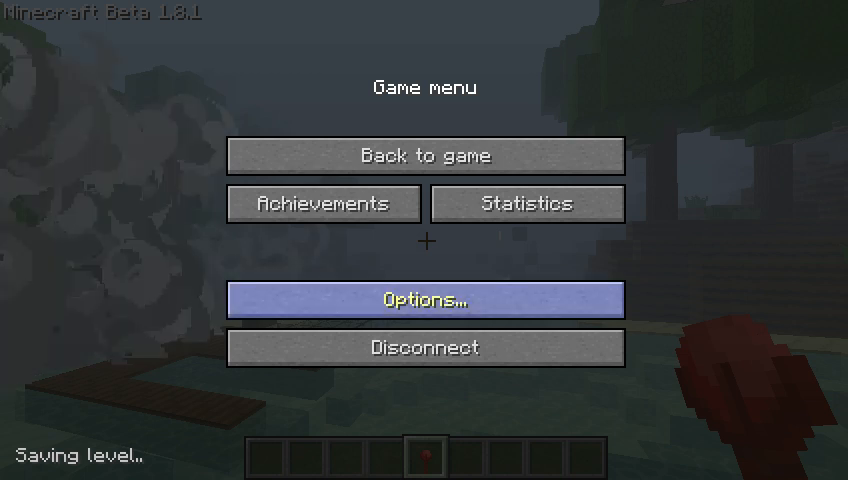
click(424, 300)
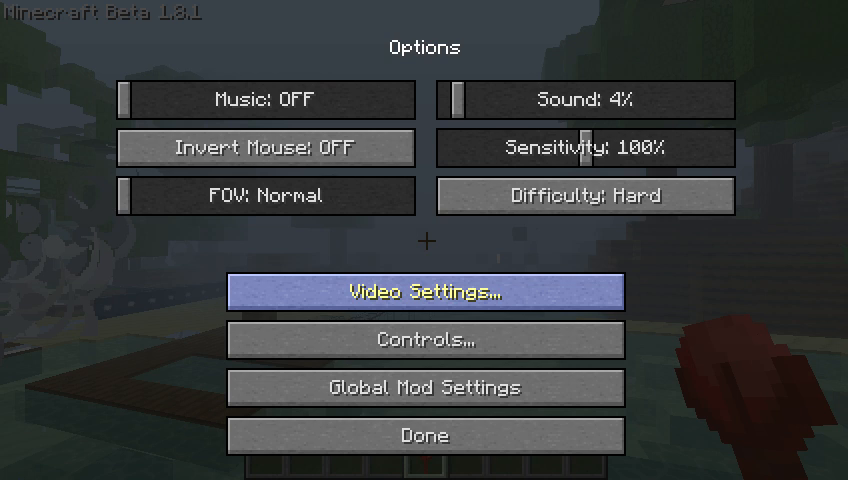
click(424, 292)
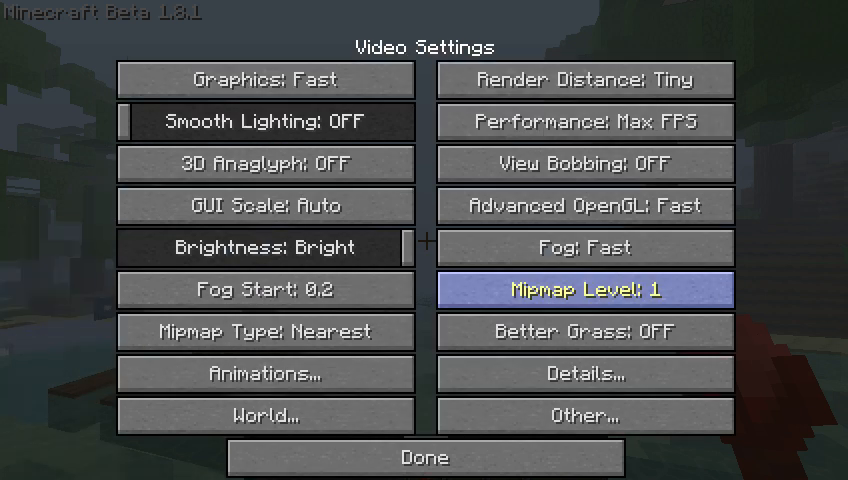
click(584, 80)
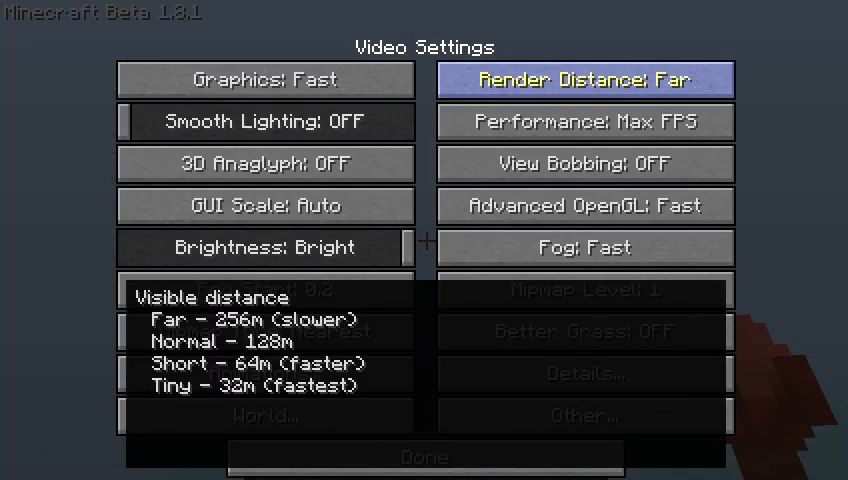
click(424, 456)
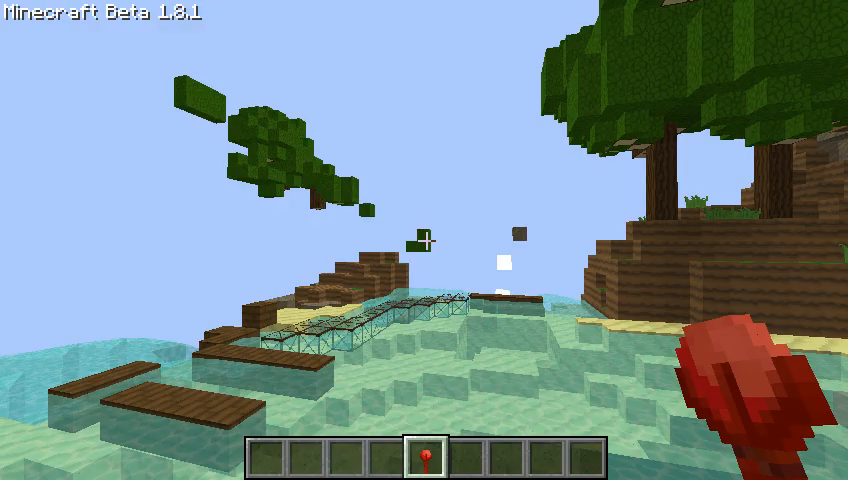
mouse_move(424, 240)
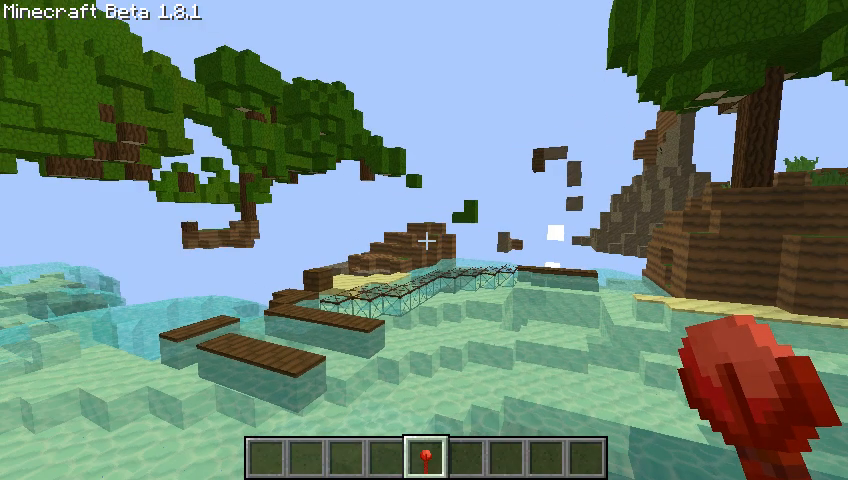
mouse_move(424, 240)
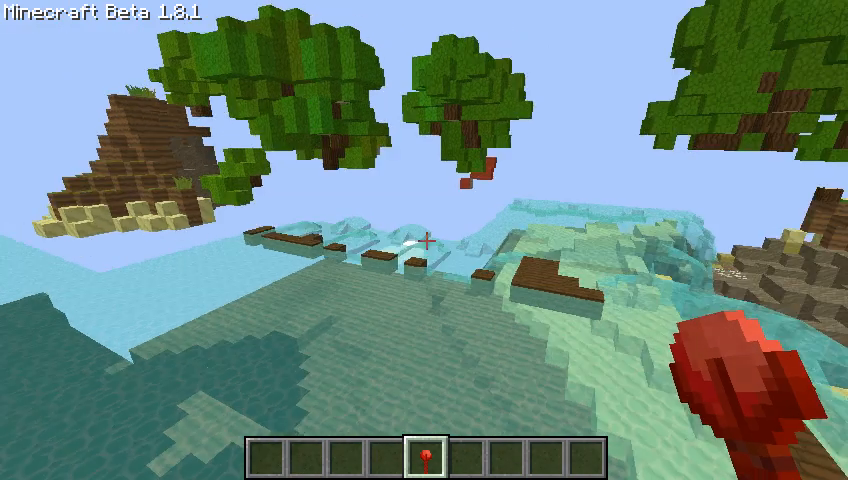
mouse_move(424, 240)
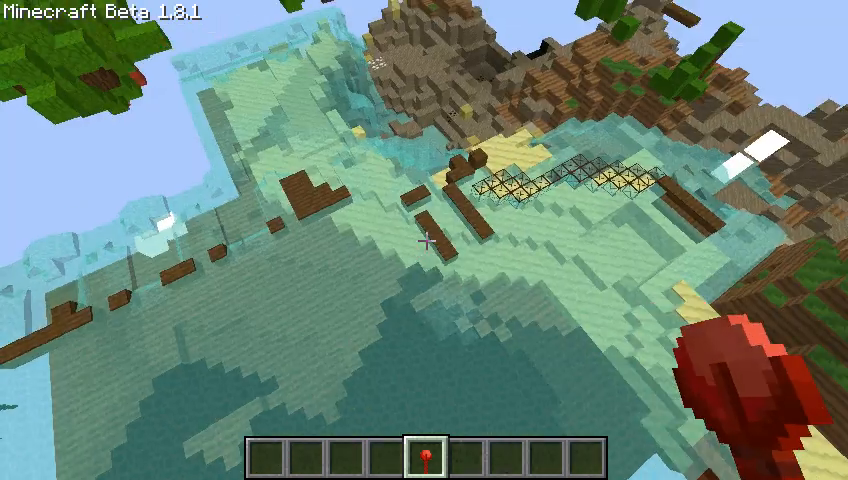
mouse_move(424, 240)
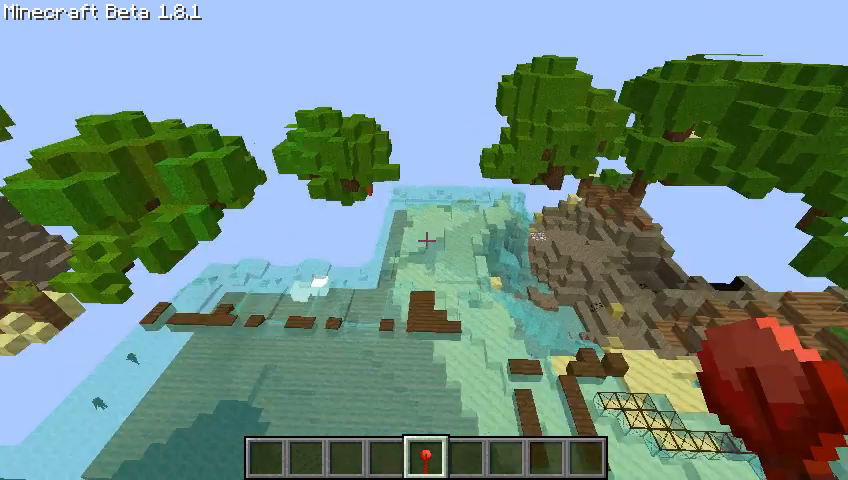
mouse_move(424, 240)
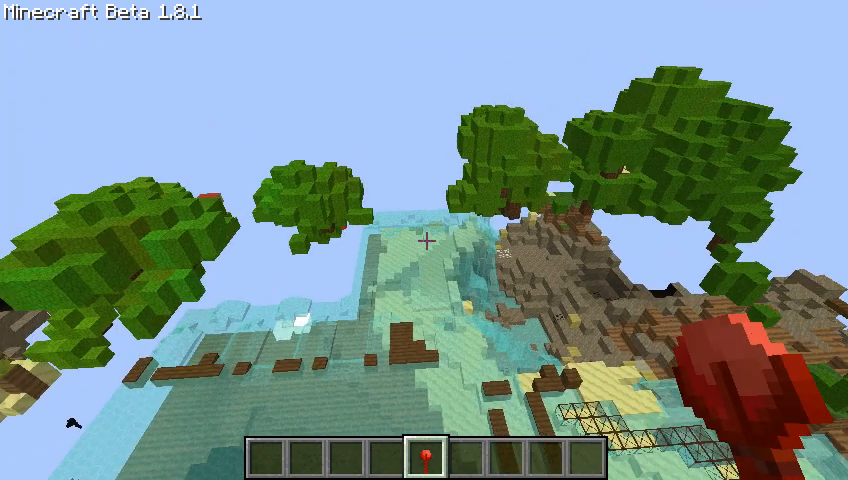
mouse_move(424, 240)
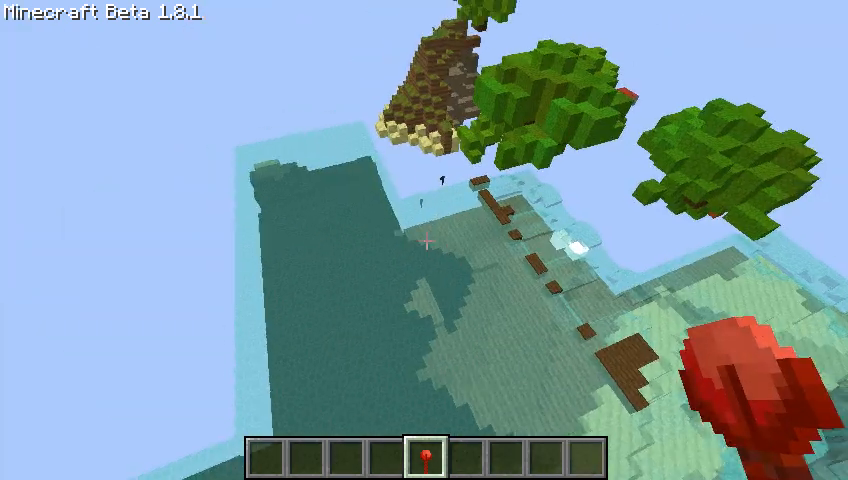
mouse_move(424, 240)
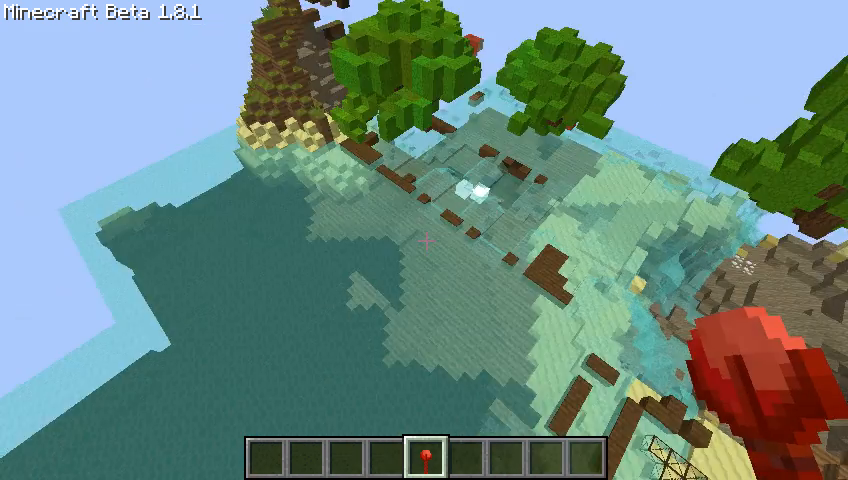
mouse_move(424, 240)
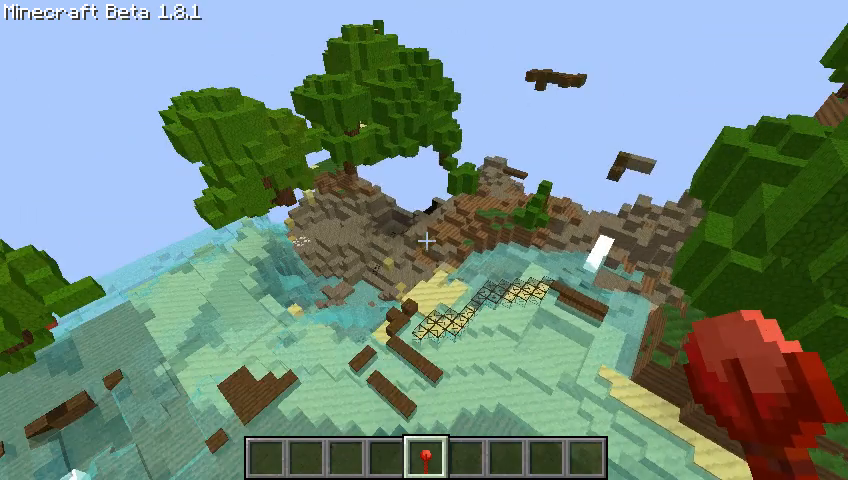
mouse_move(424, 240)
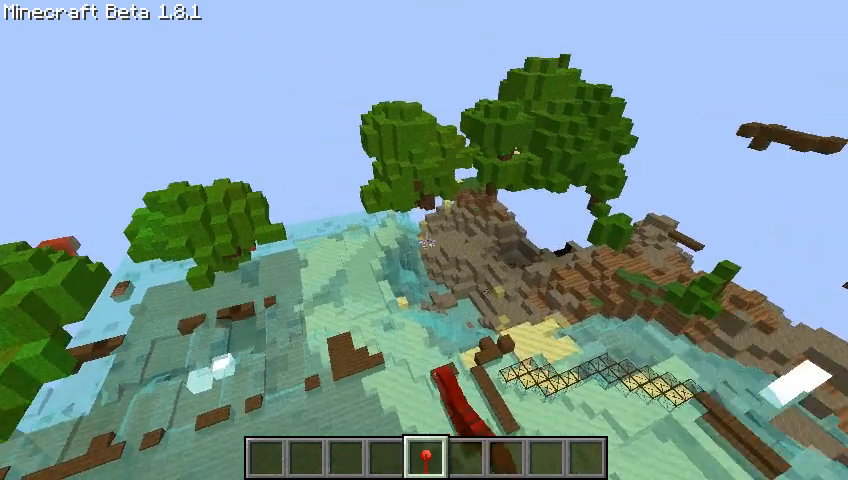
mouse_move(424, 240)
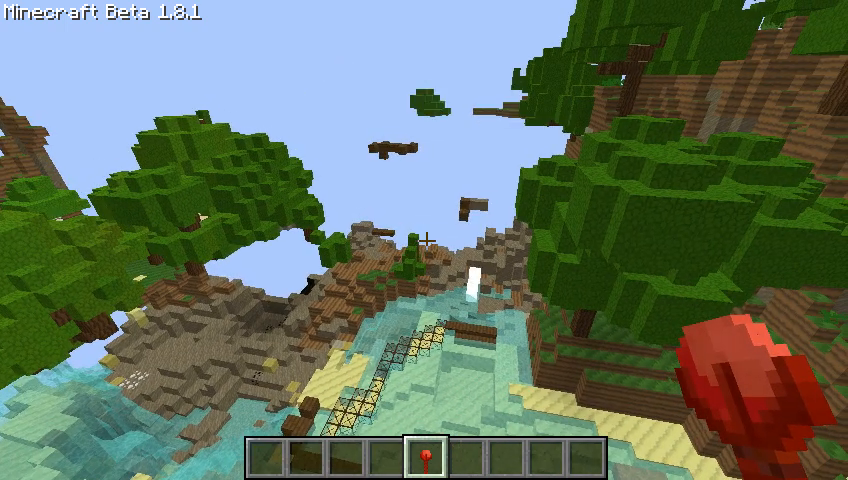
mouse_move(424, 240)
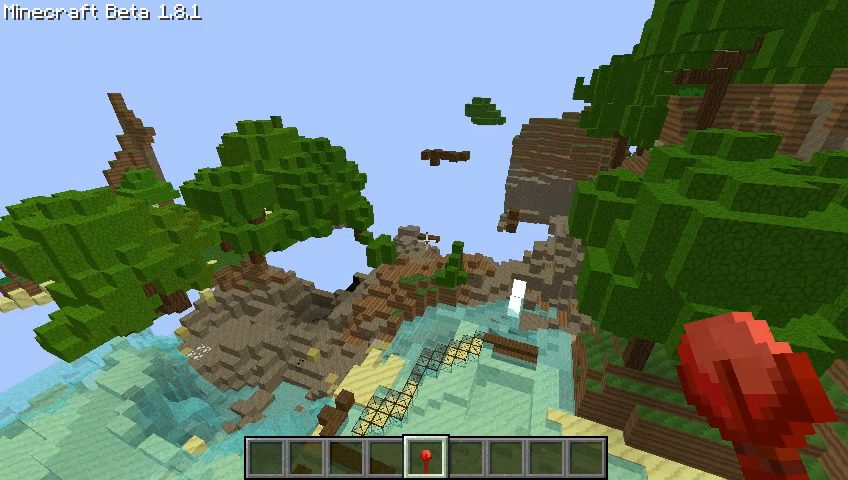
mouse_move(424, 240)
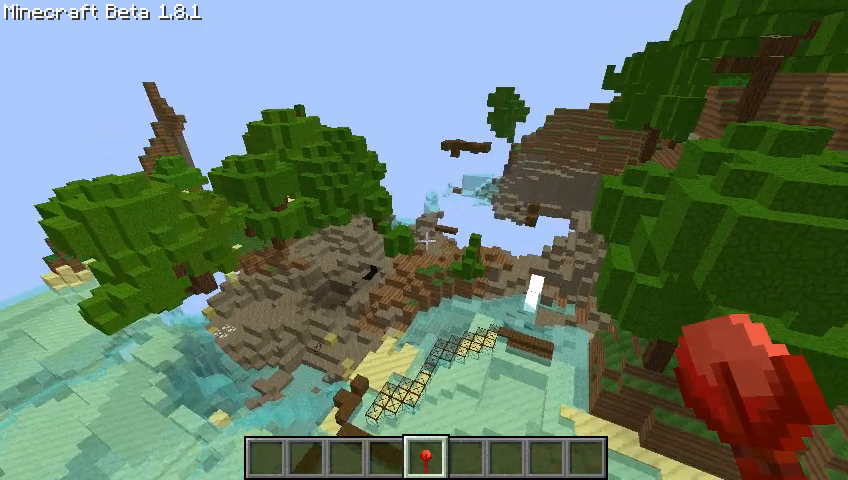
mouse_move(424, 240)
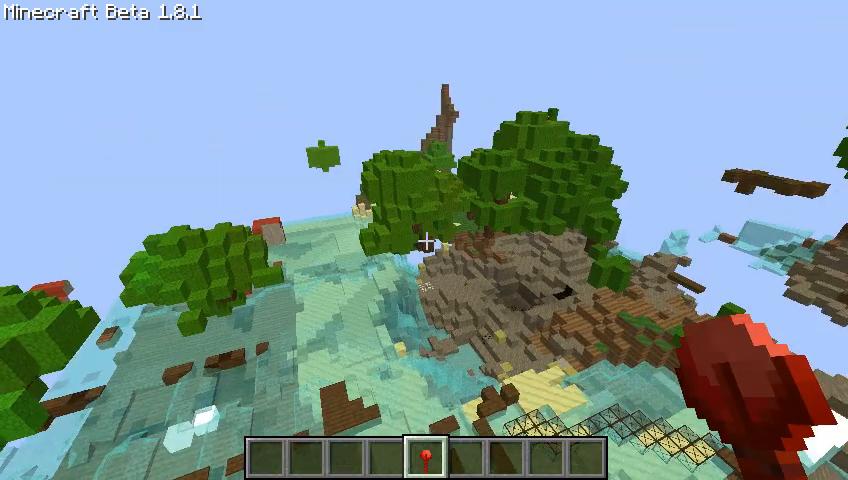
mouse_move(424, 240)
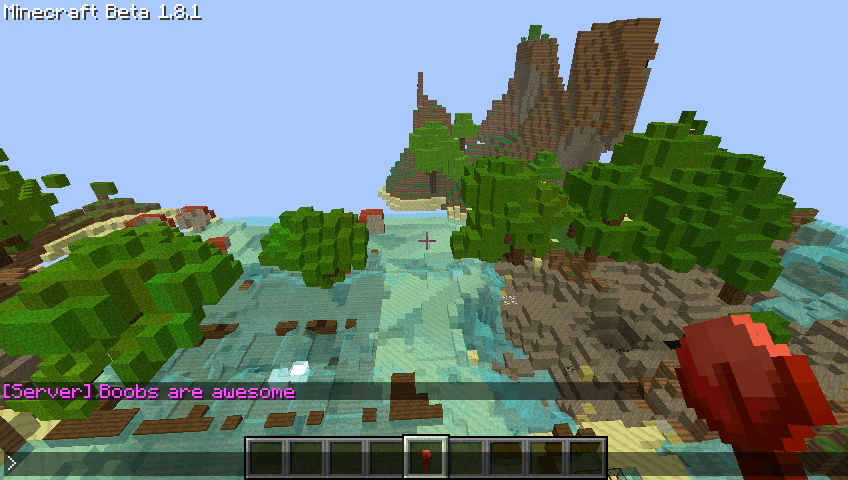
key(t)
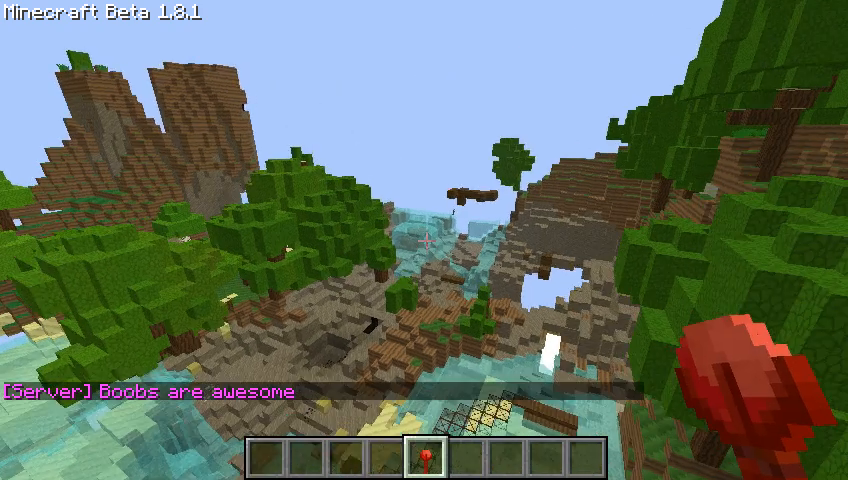
mouse_move(424, 240)
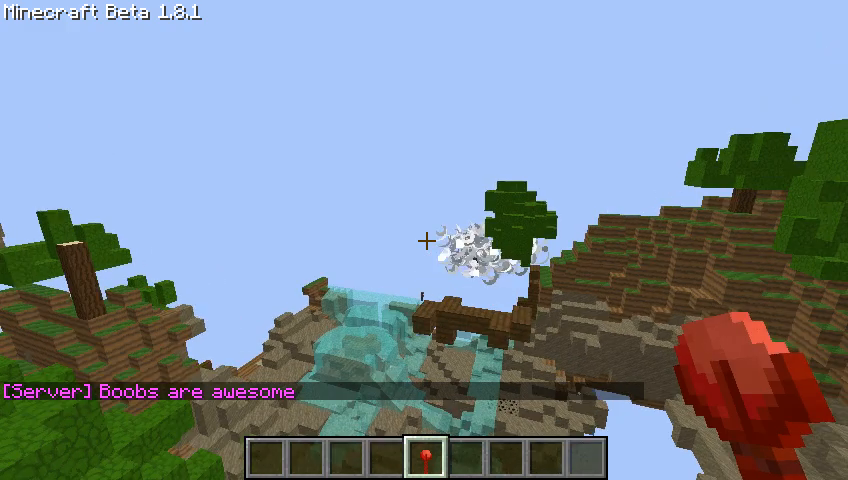
mouse_move(424, 240)
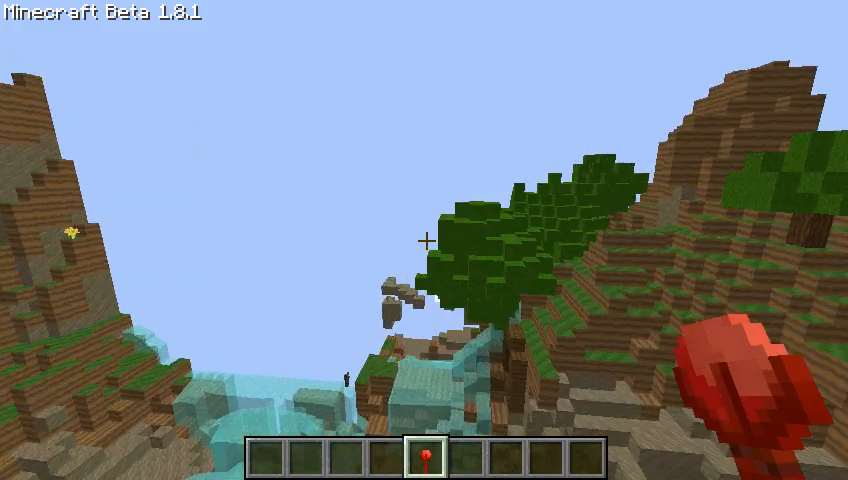
mouse_move(424, 240)
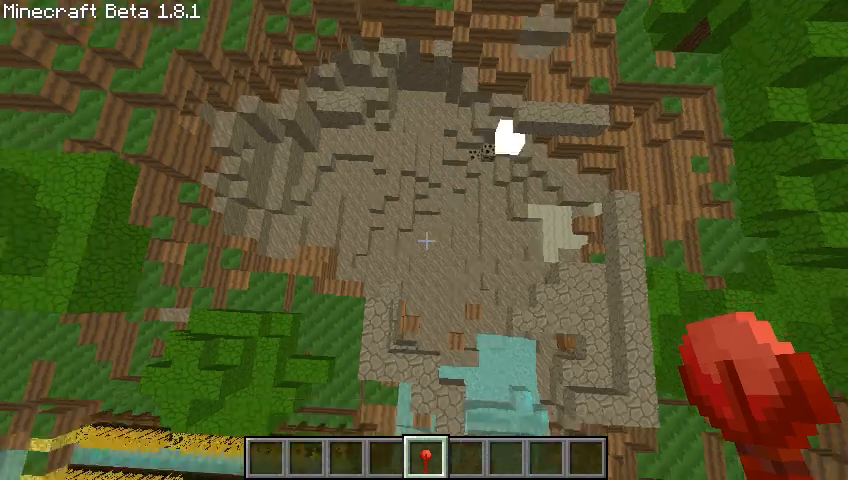
mouse_move(424, 240)
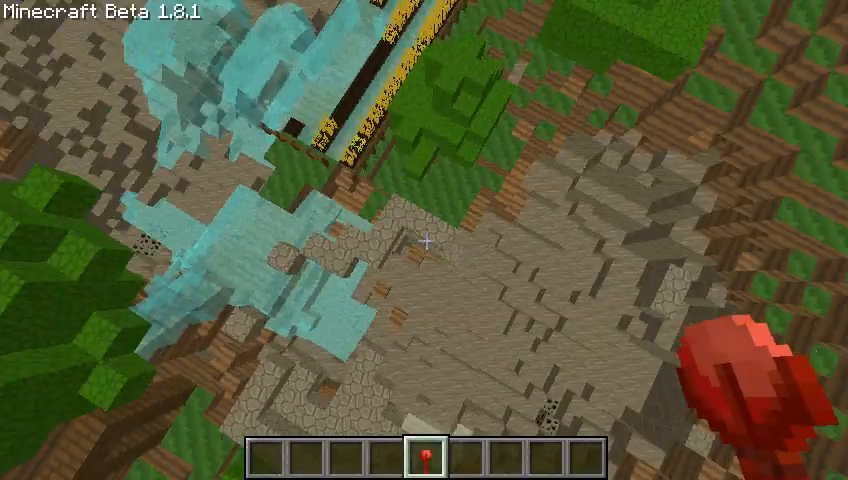
mouse_move(424, 240)
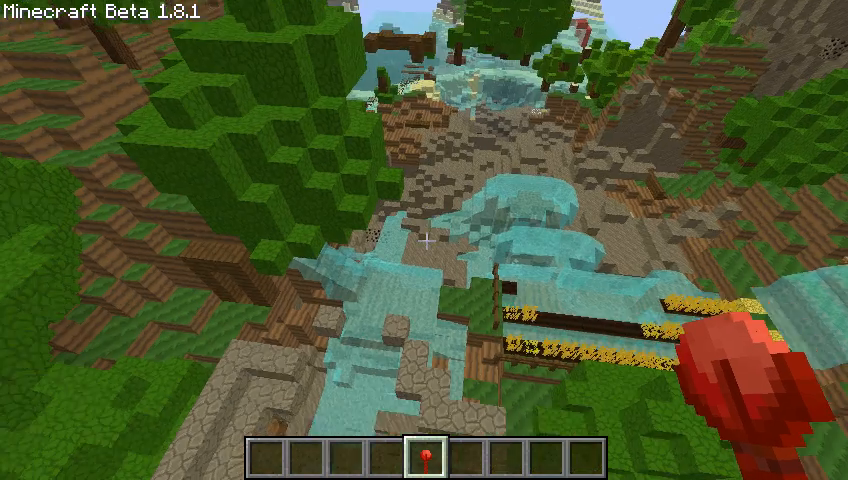
key(e)
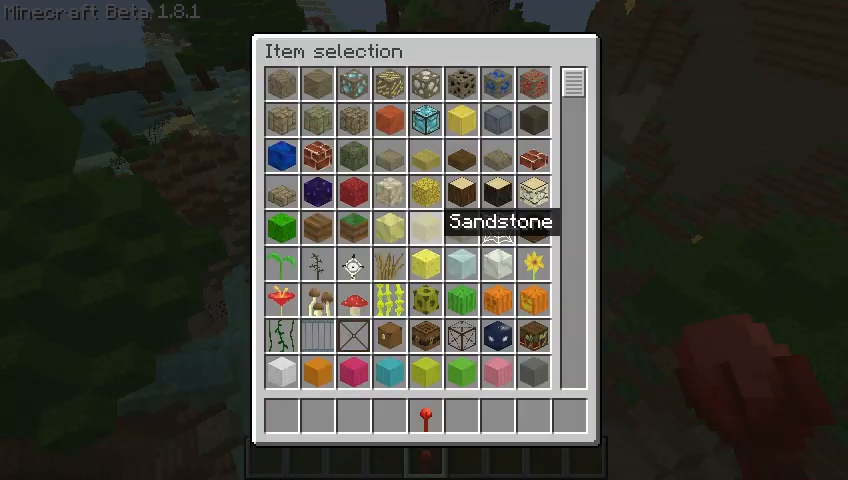
key(Escape)
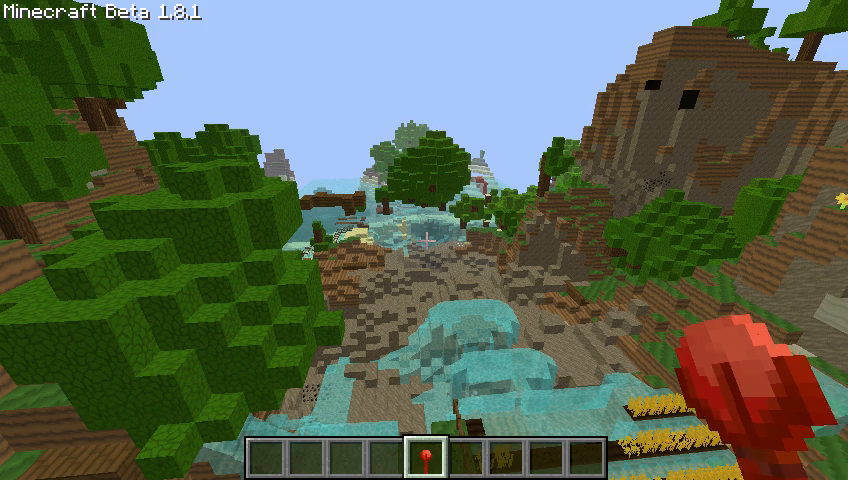
mouse_move(424, 240)
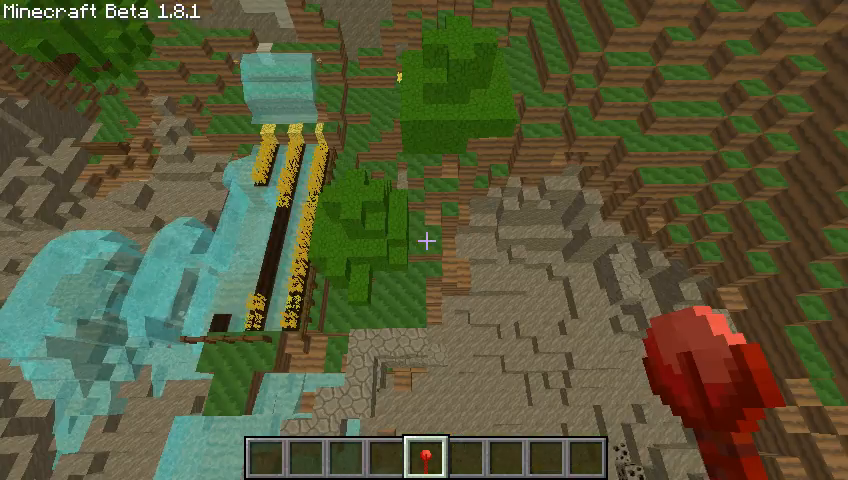
mouse_move(424, 240)
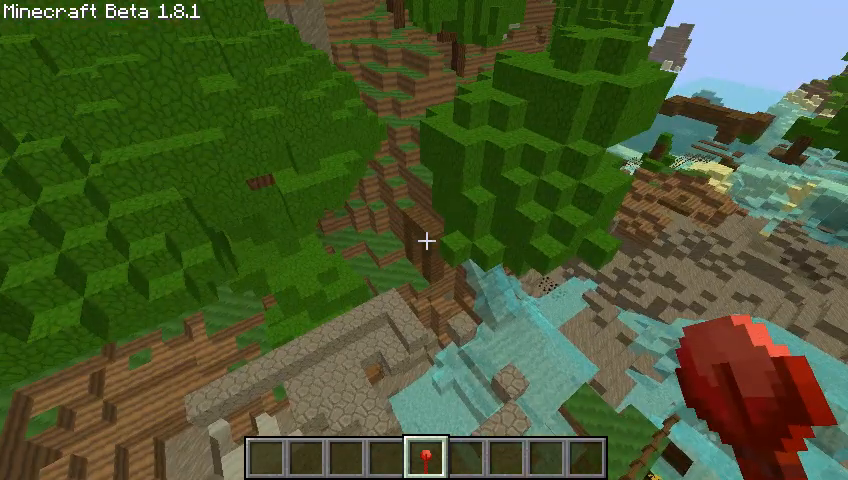
mouse_move(424, 240)
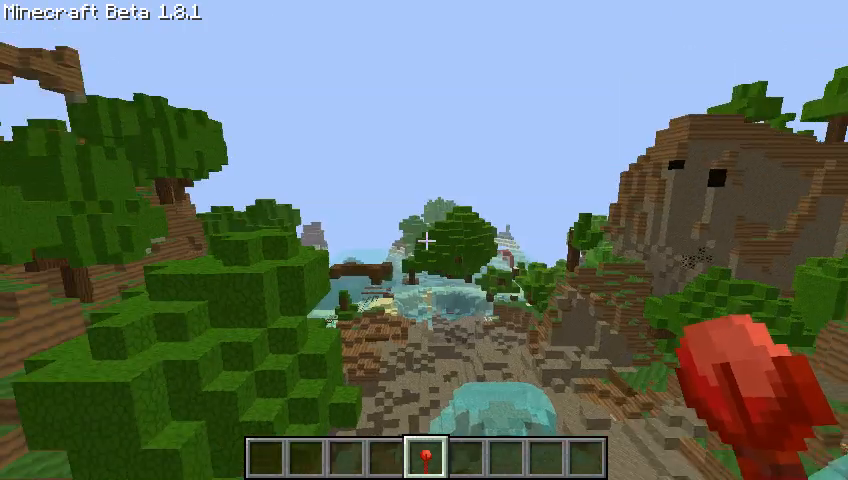
- Pause the game with the game menu shown over the island view
key(Escape)
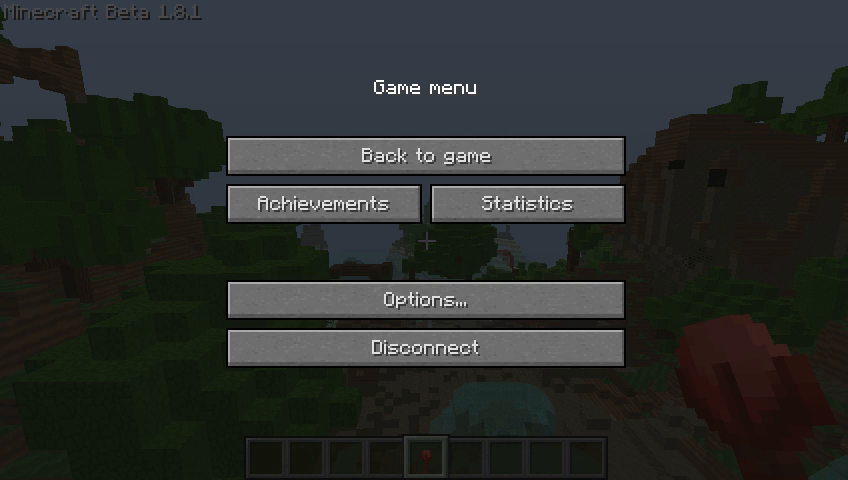
mouse_move(424, 156)
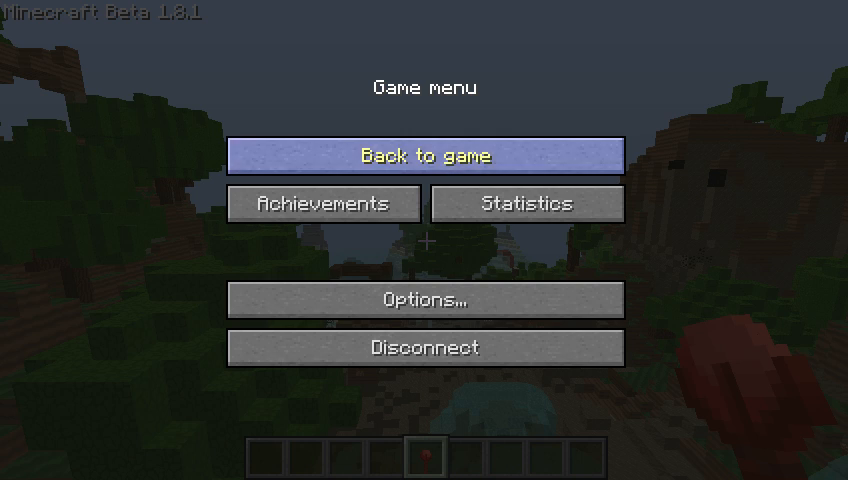
- Resume play from the game menu via Back to game
click(432, 156)
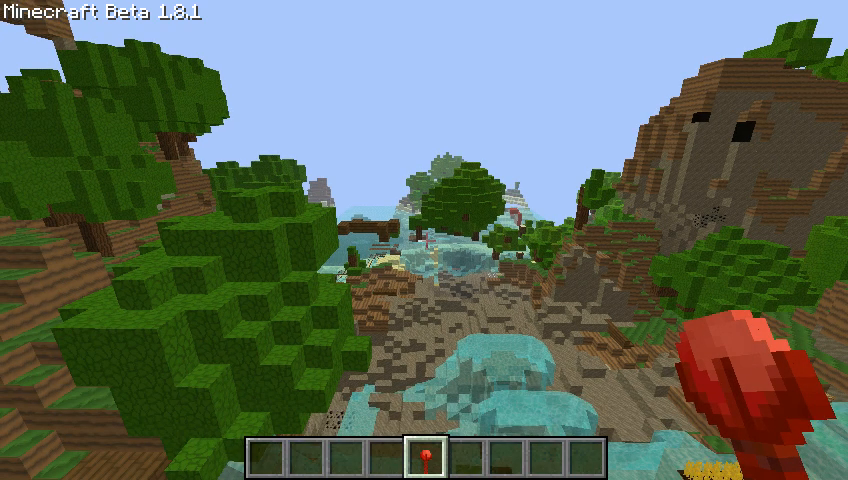
mouse_move(424, 240)
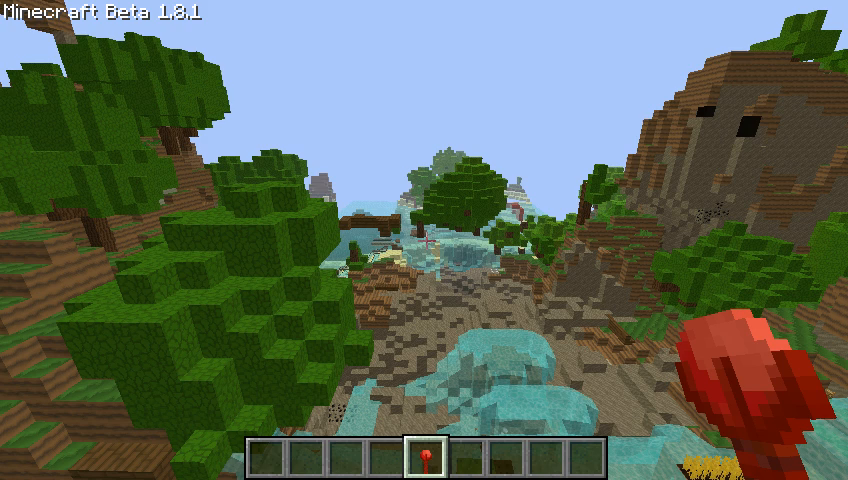